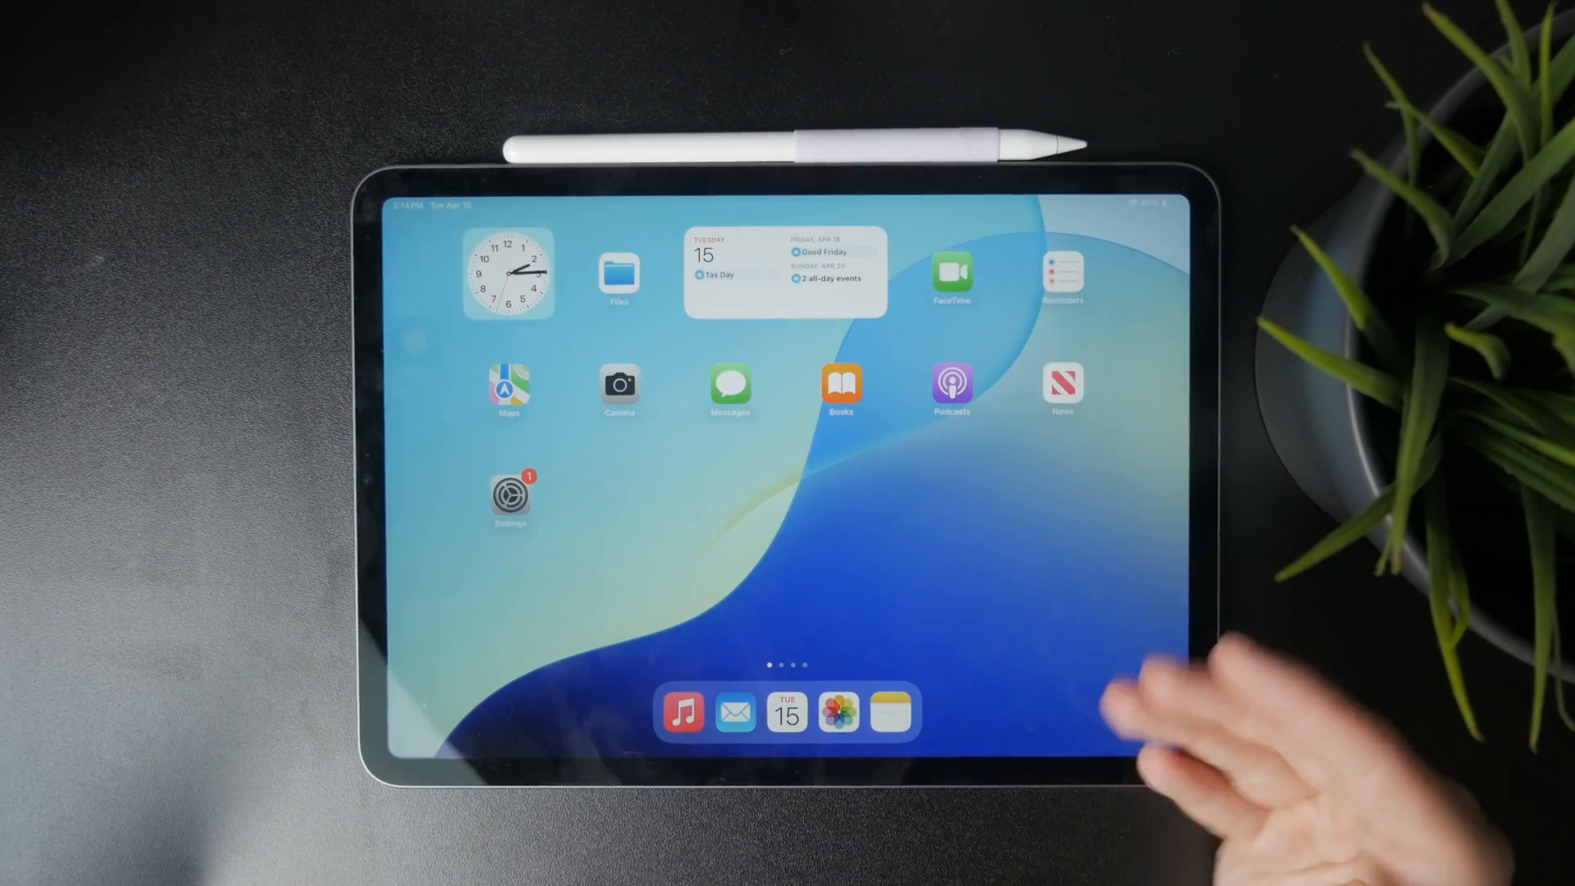
- Search 'pages' in Spotlight and launch the Pages app from Top Hit
type("one")
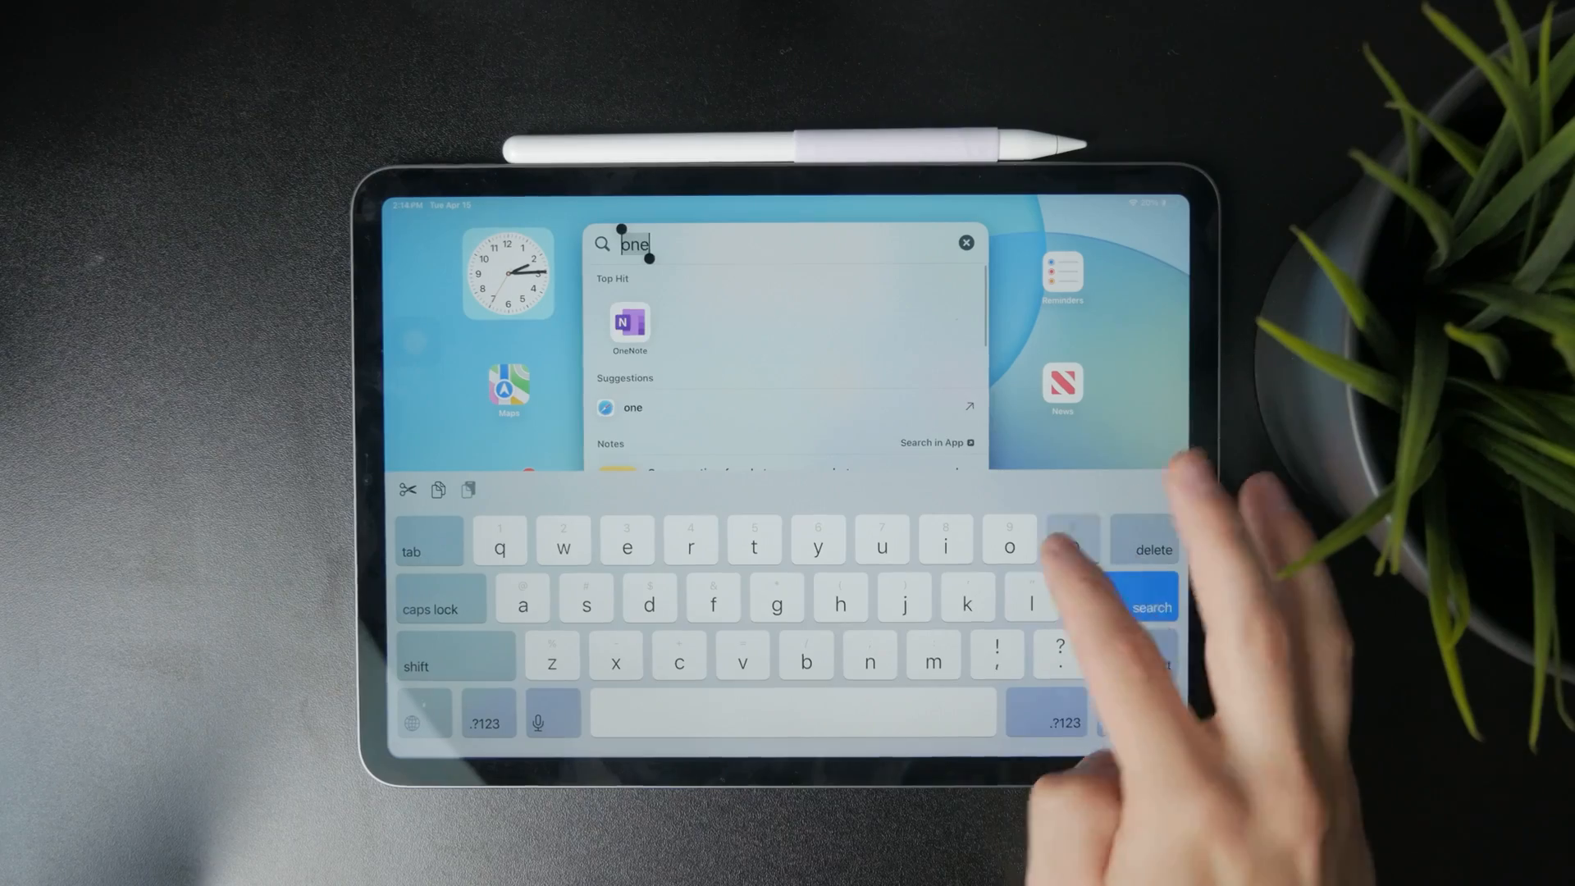
type("pages")
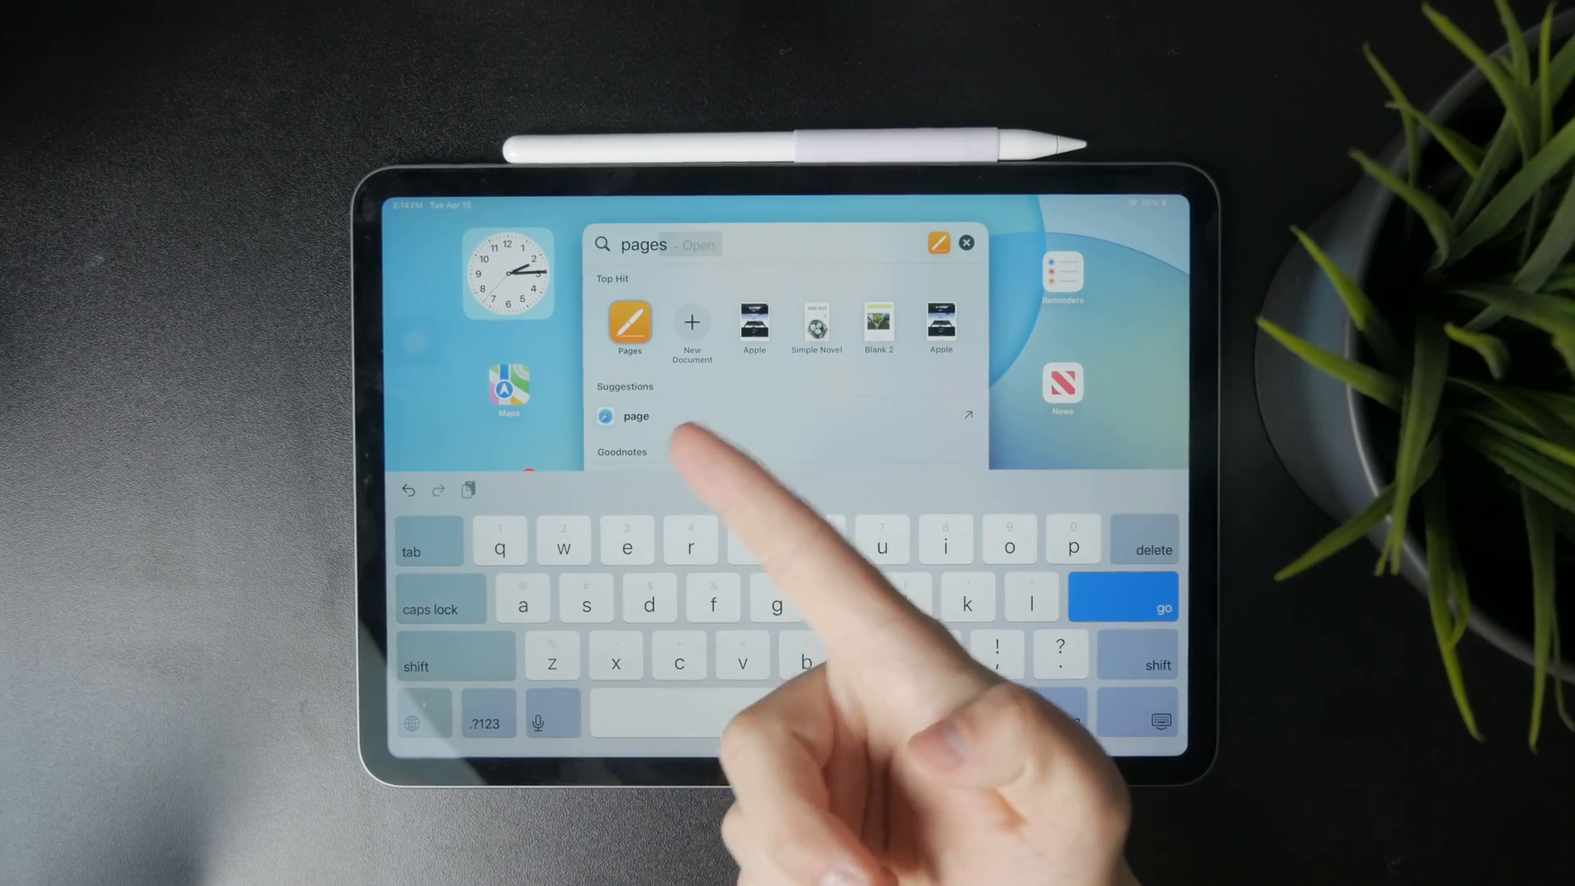
left_click(629, 328)
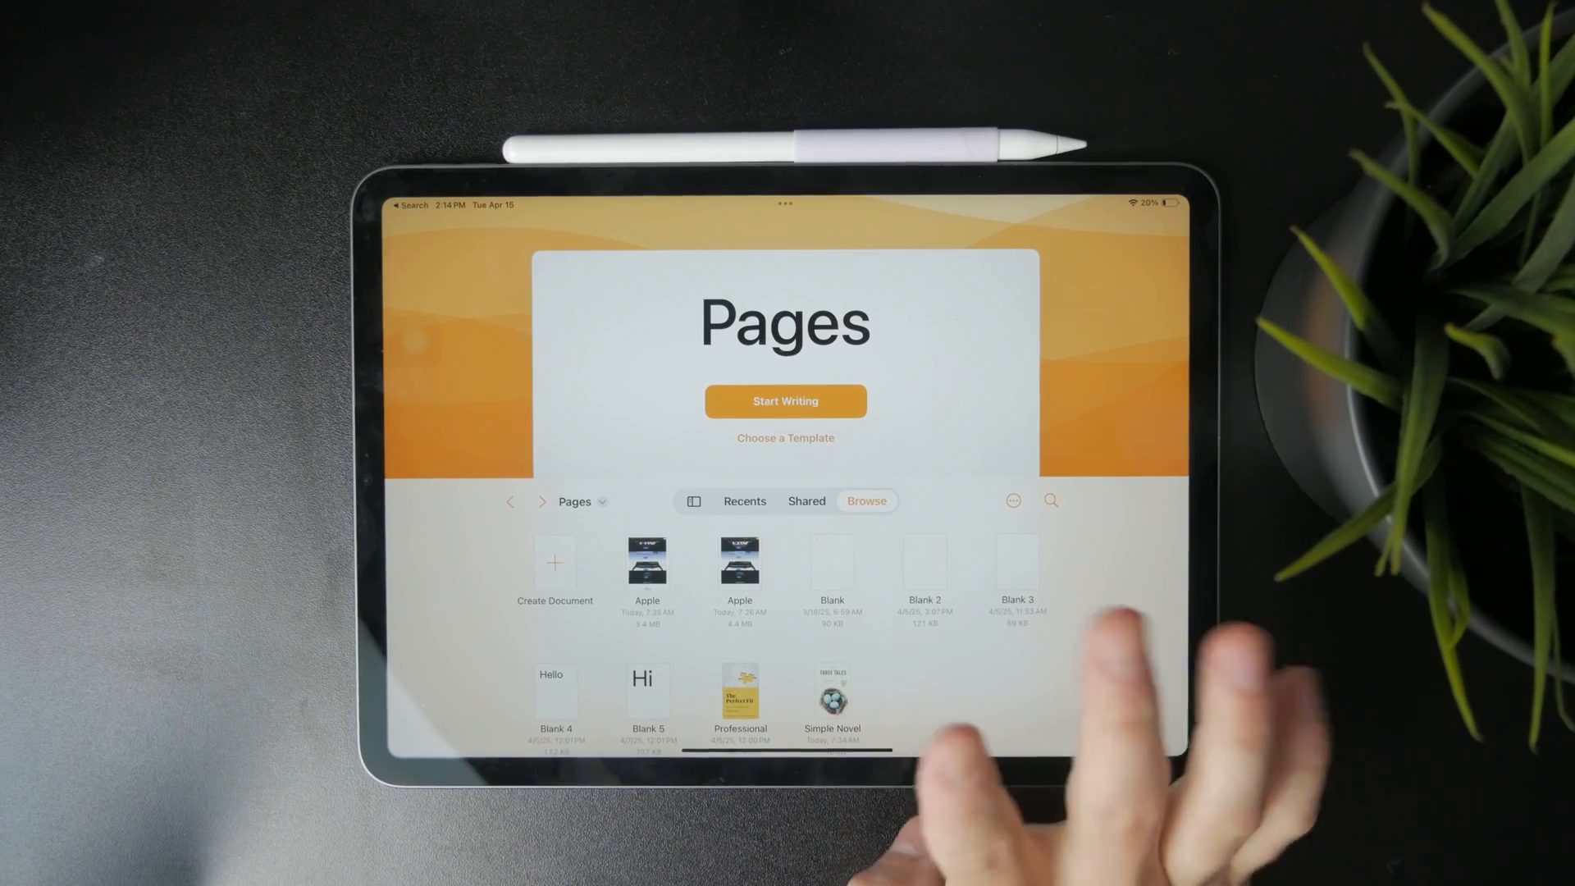
- Open the Professional document 'The Perfect Fit' and scroll down through its pages
double_click(740, 693)
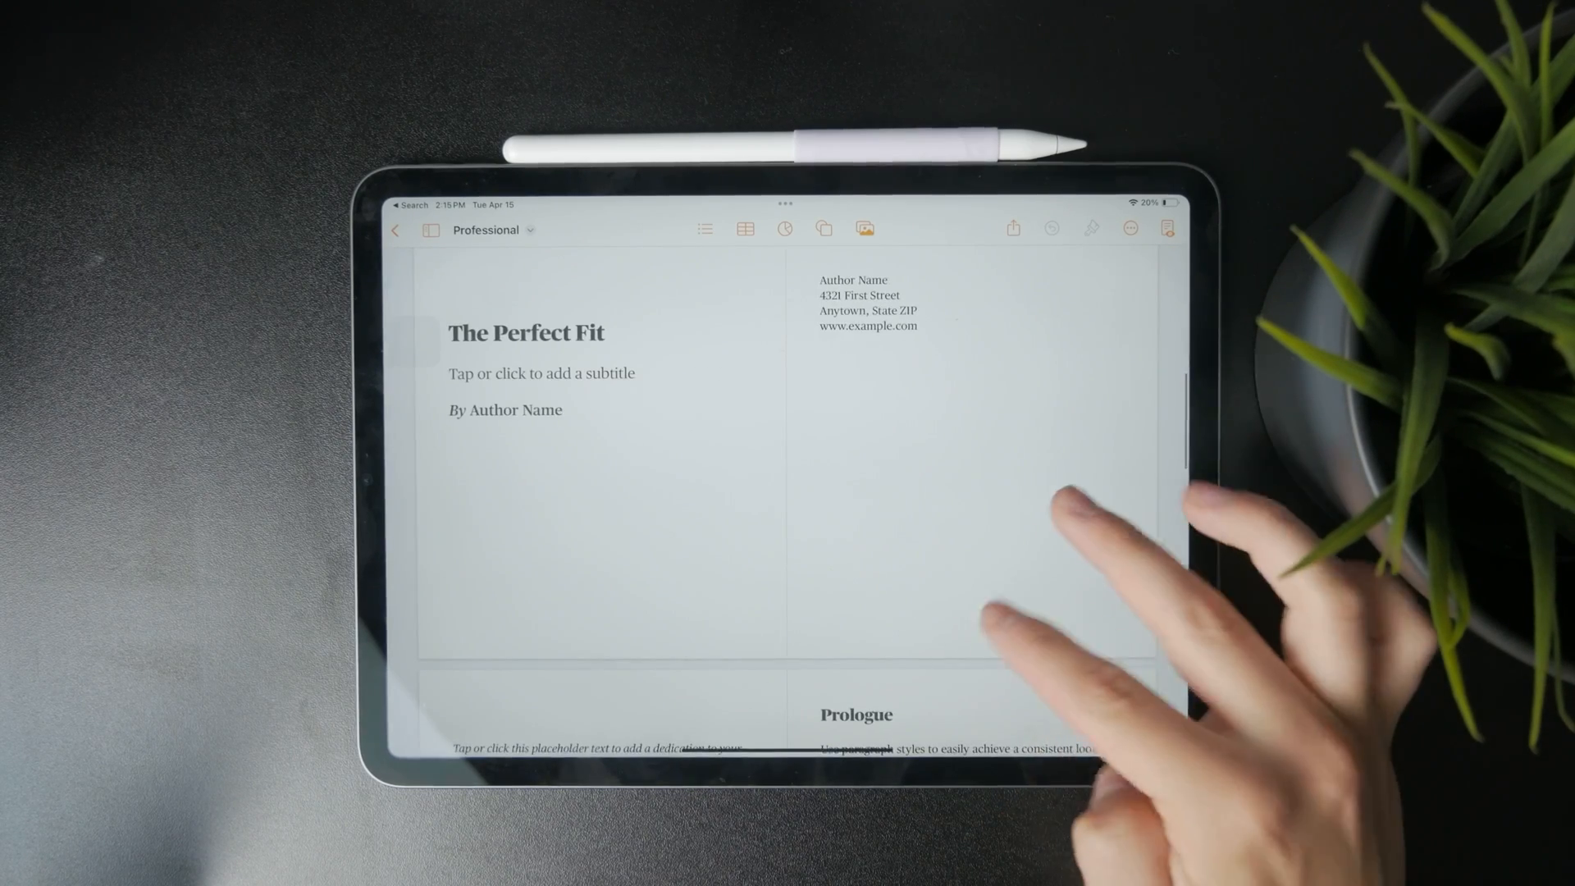
scroll("down", 3)
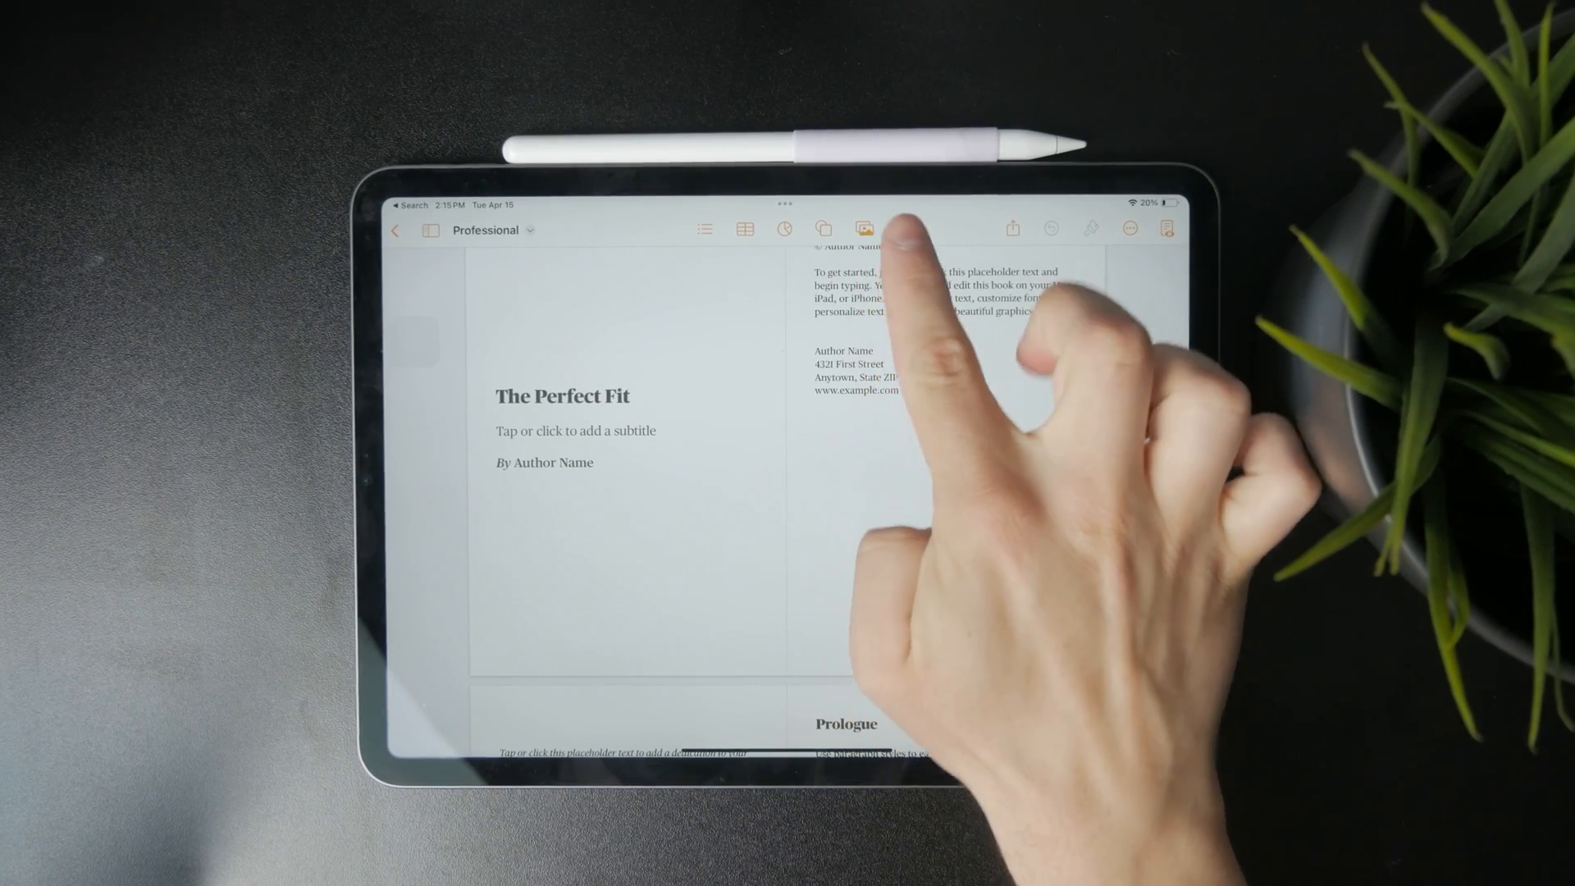
- Insert a Drawing from the Media menu into the document
left_click(863, 229)
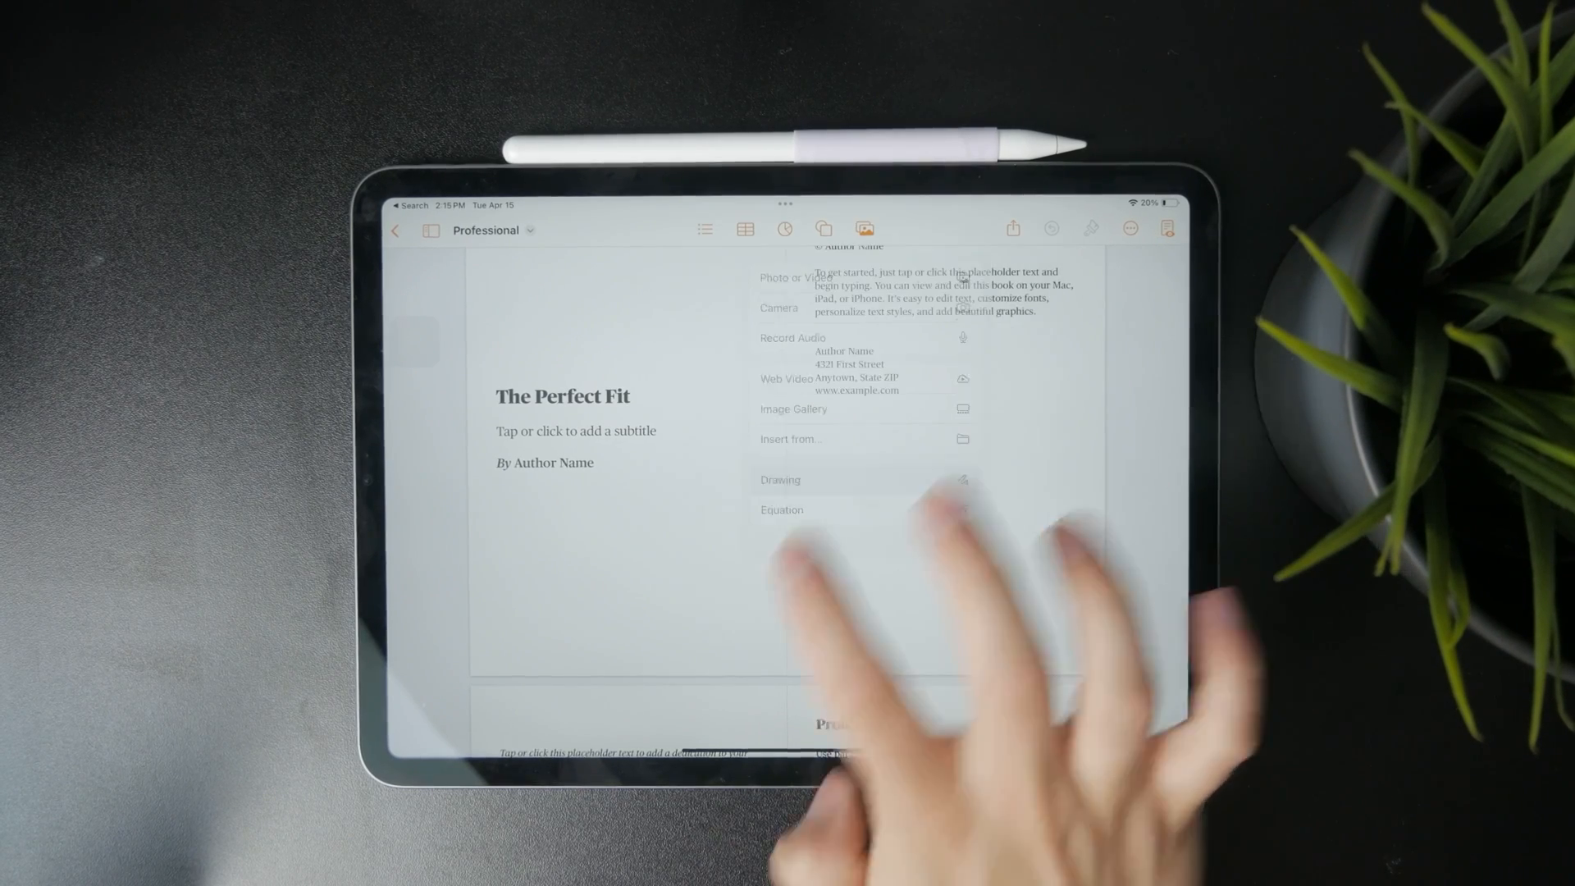
left_click(780, 479)
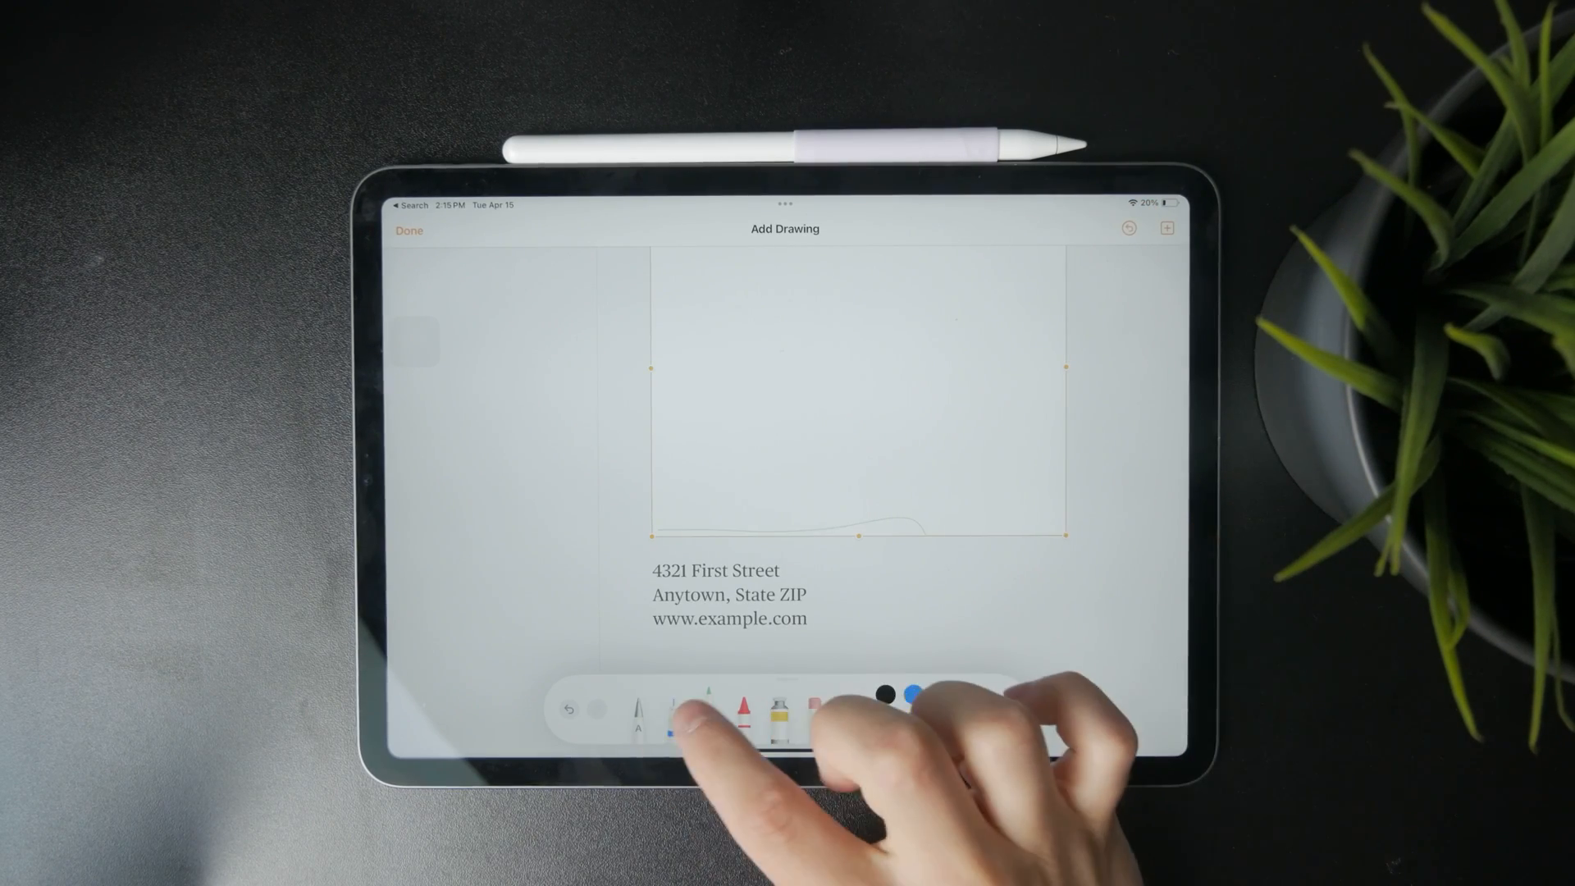
- Sign a handwritten signature with the pencil tool above the author address and finish with Done
left_click(670, 708)
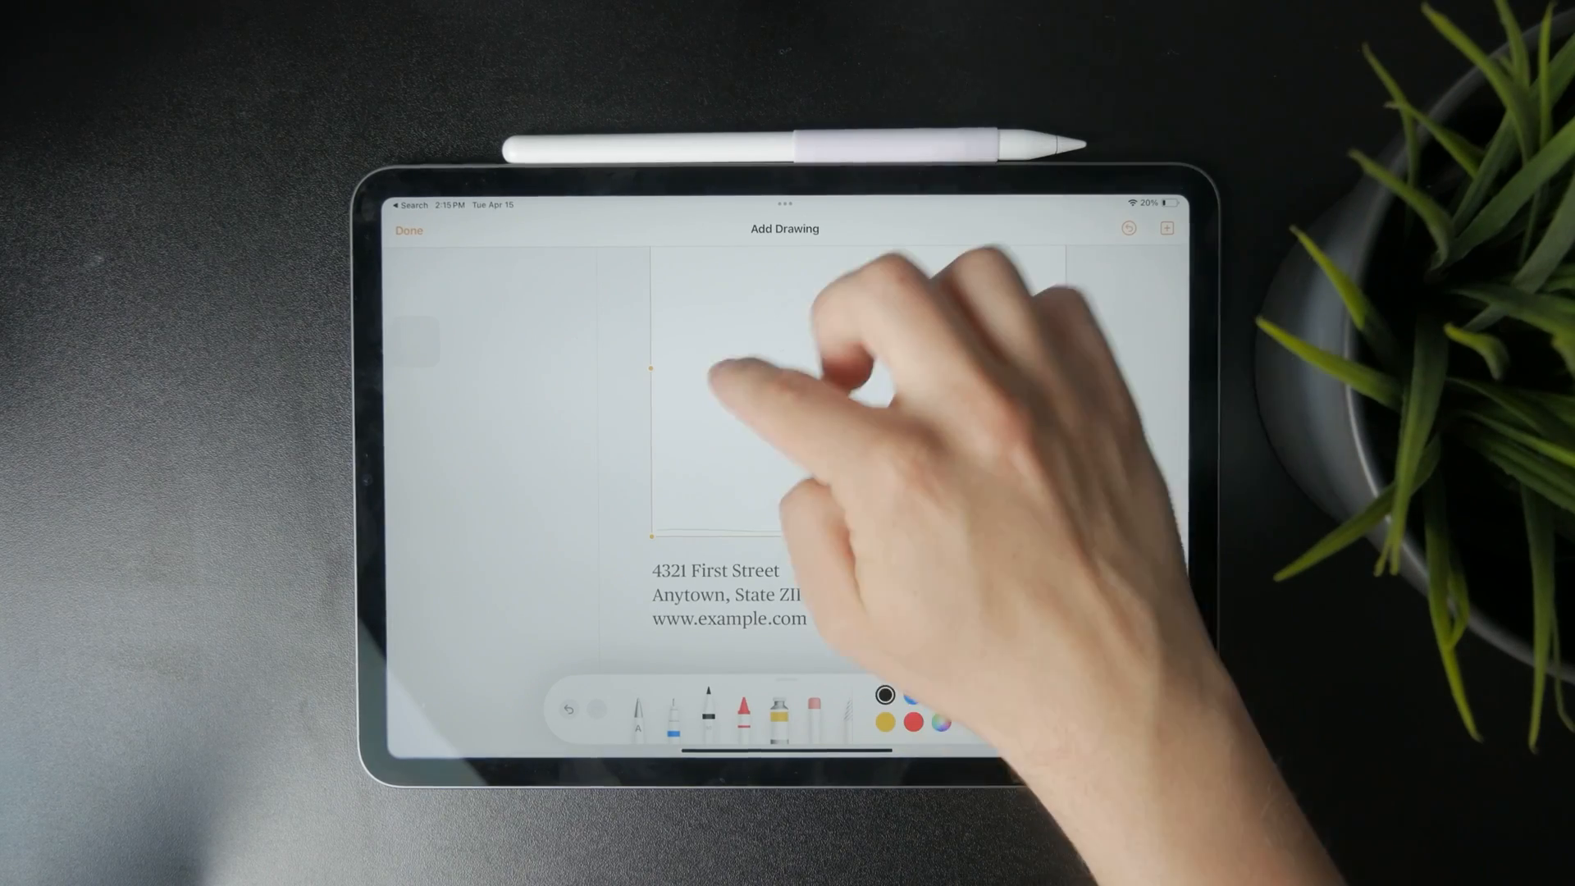
left_click_drag(724, 361, 965, 402)
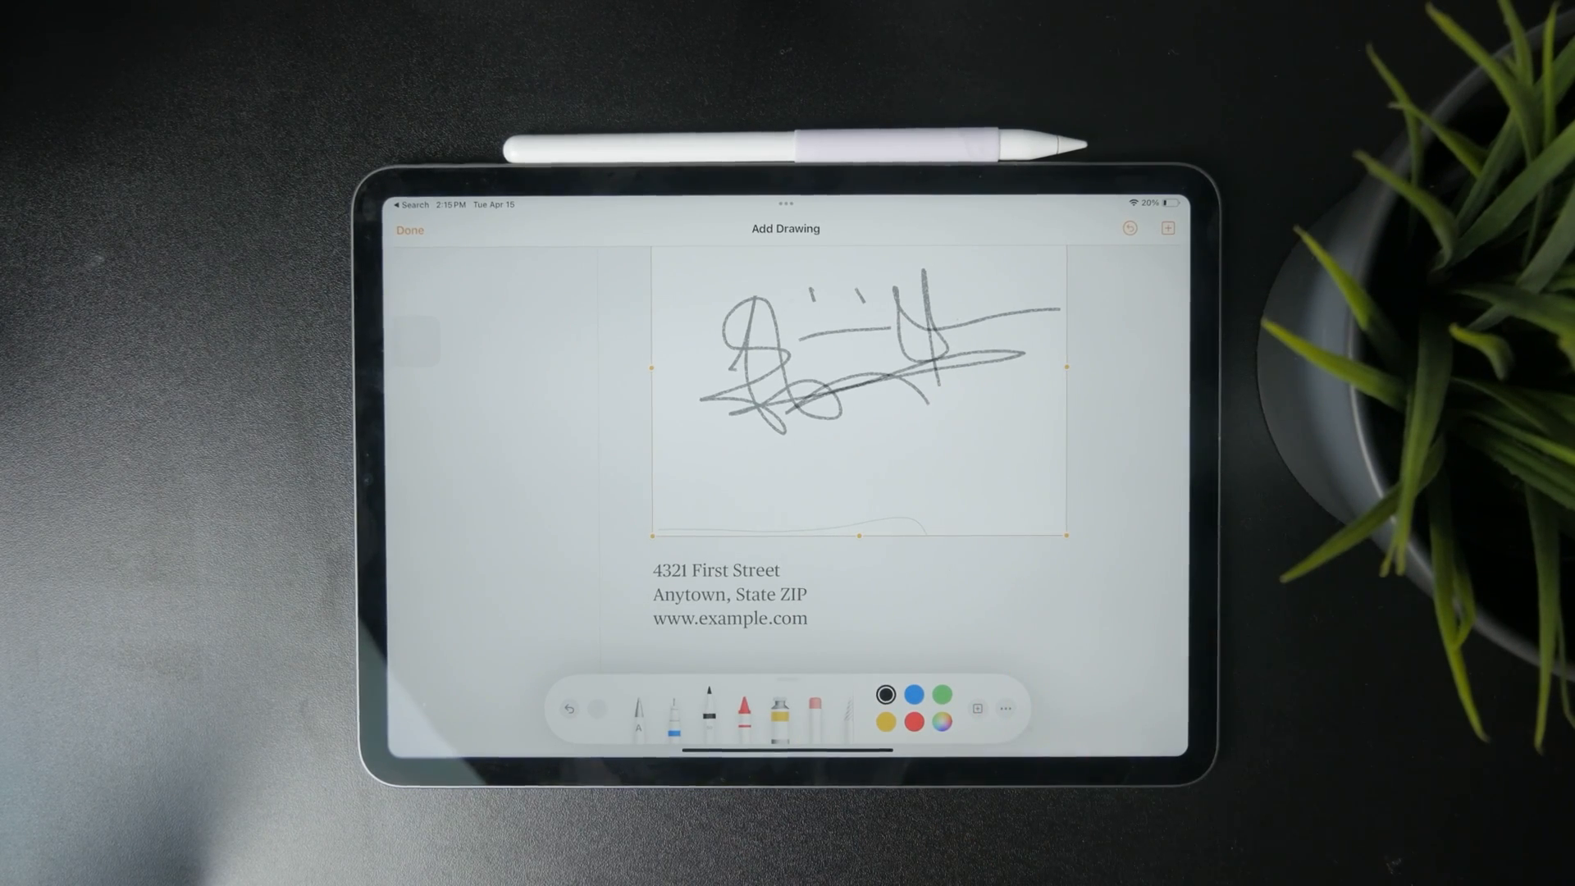
left_click(408, 230)
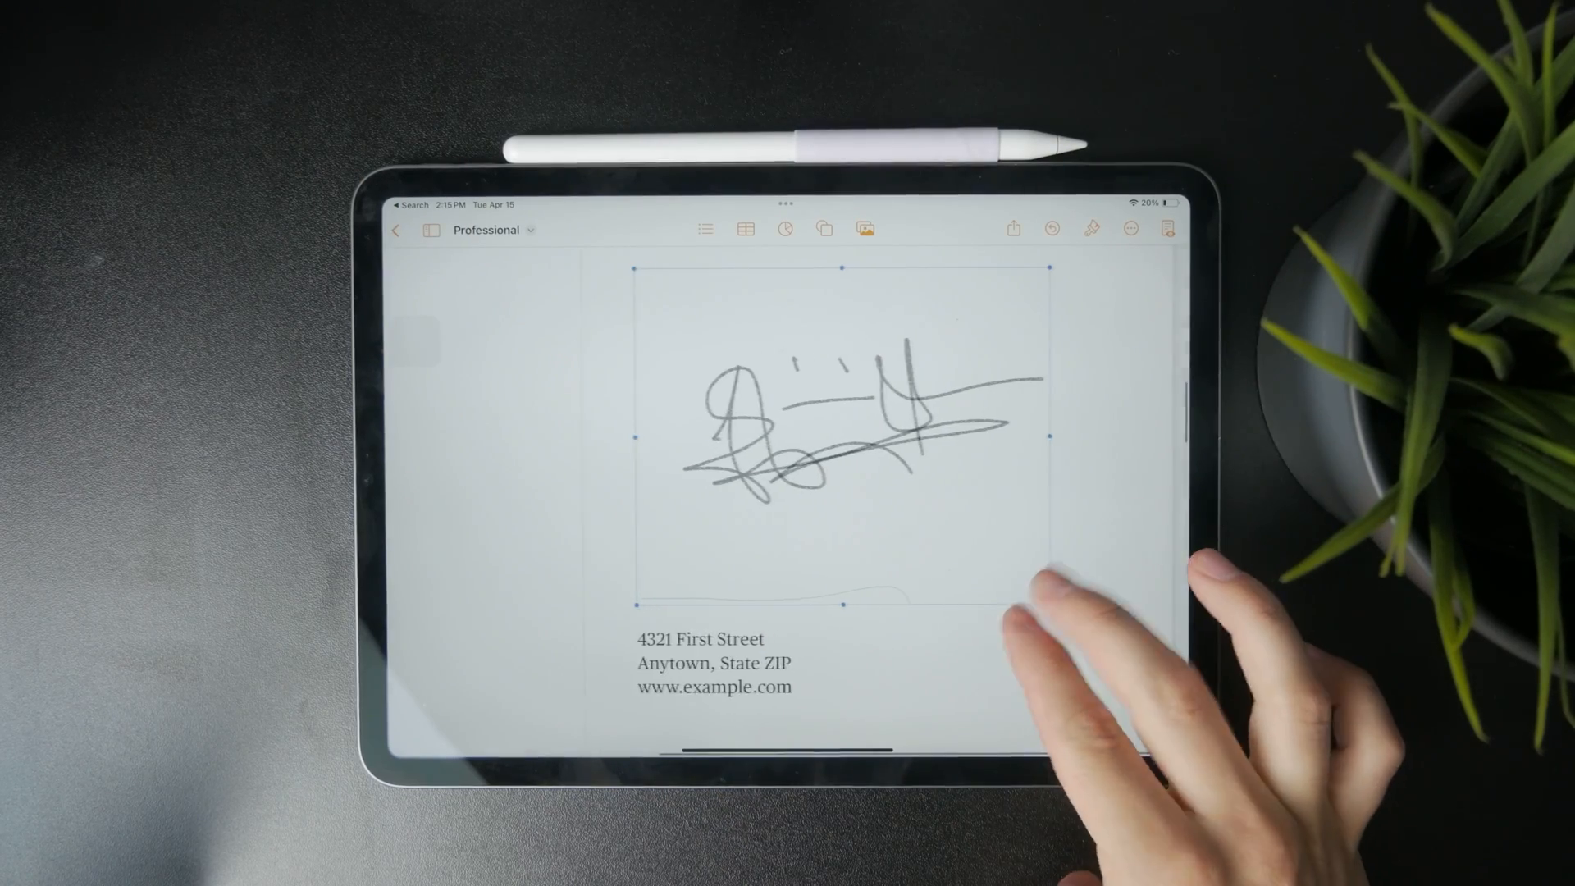